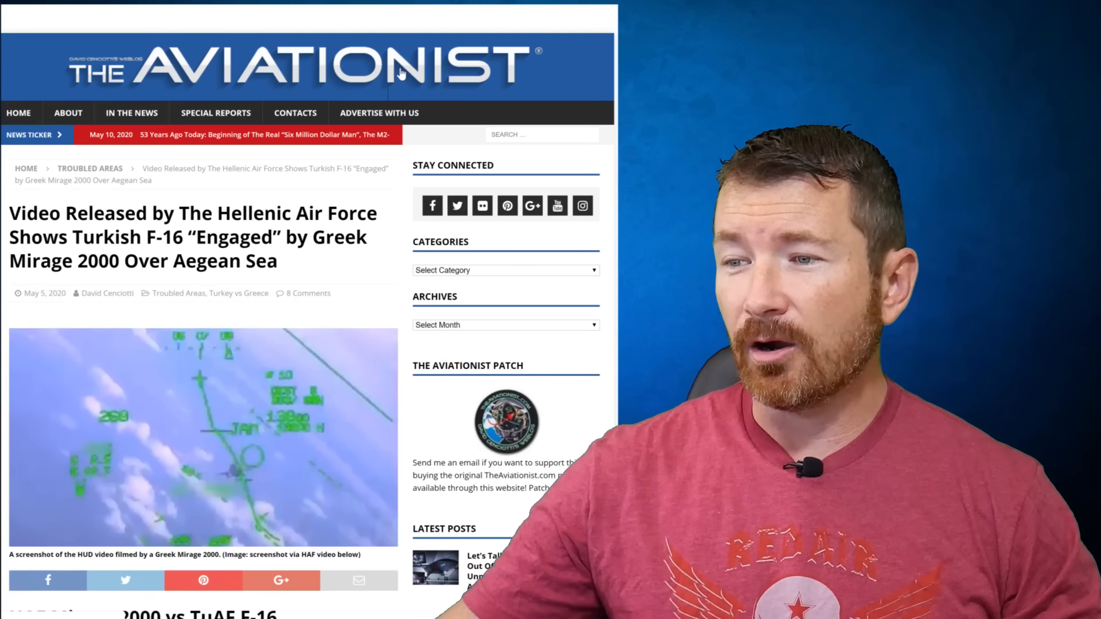
mouse_move(168, 313)
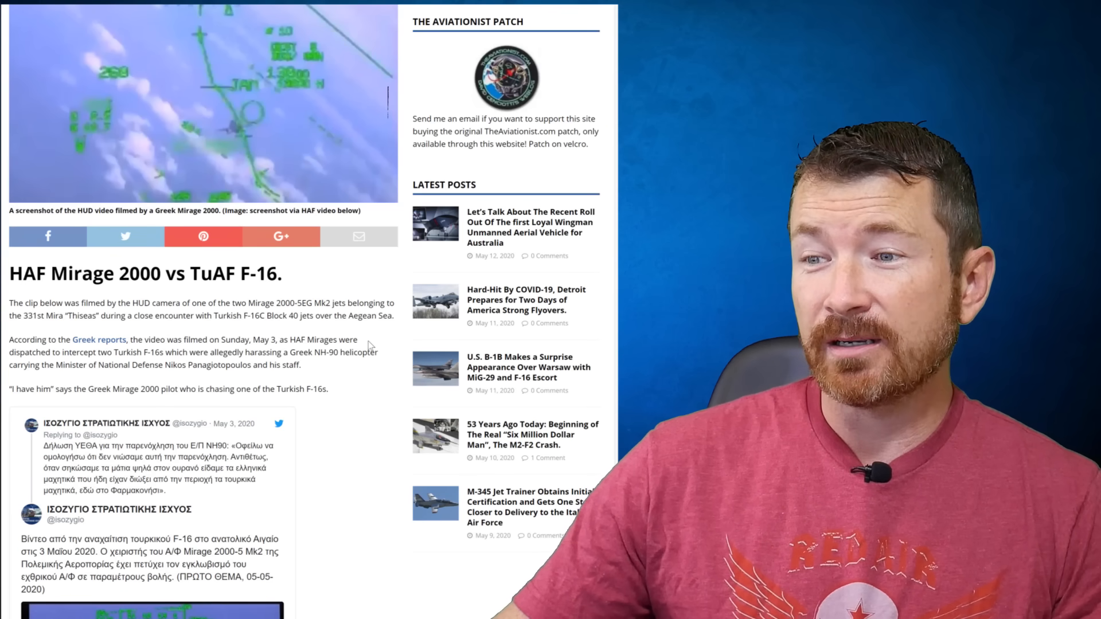
Scroll through the embedded tweet, the pilots' translated dialogue and the engagement analysis paragraphs
scroll("down", 3)
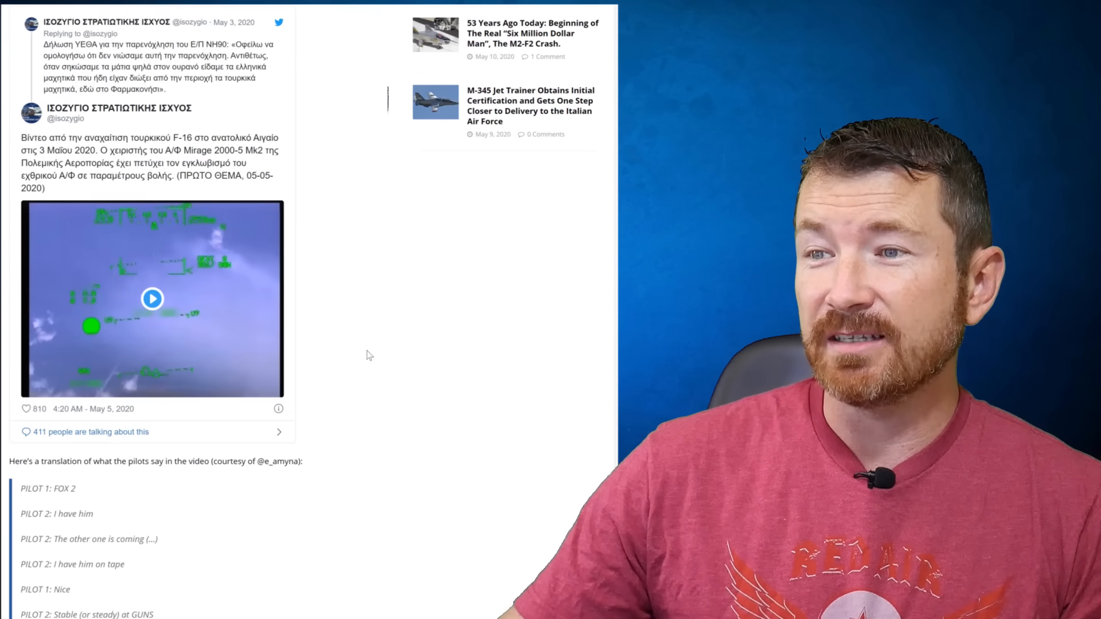
scroll("down", 3)
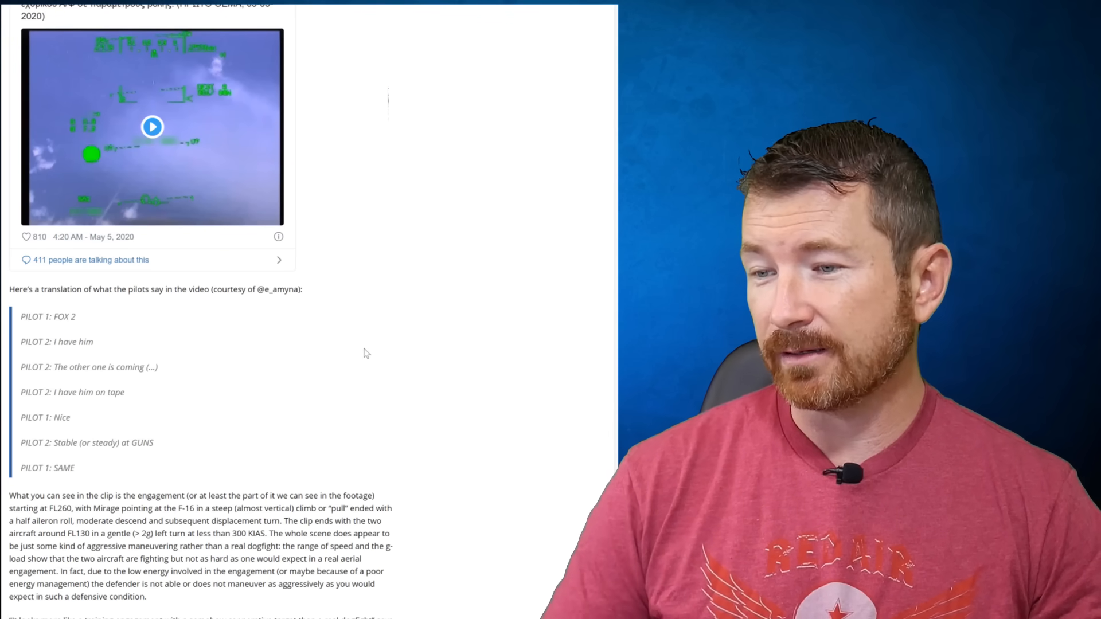
scroll("down", 3)
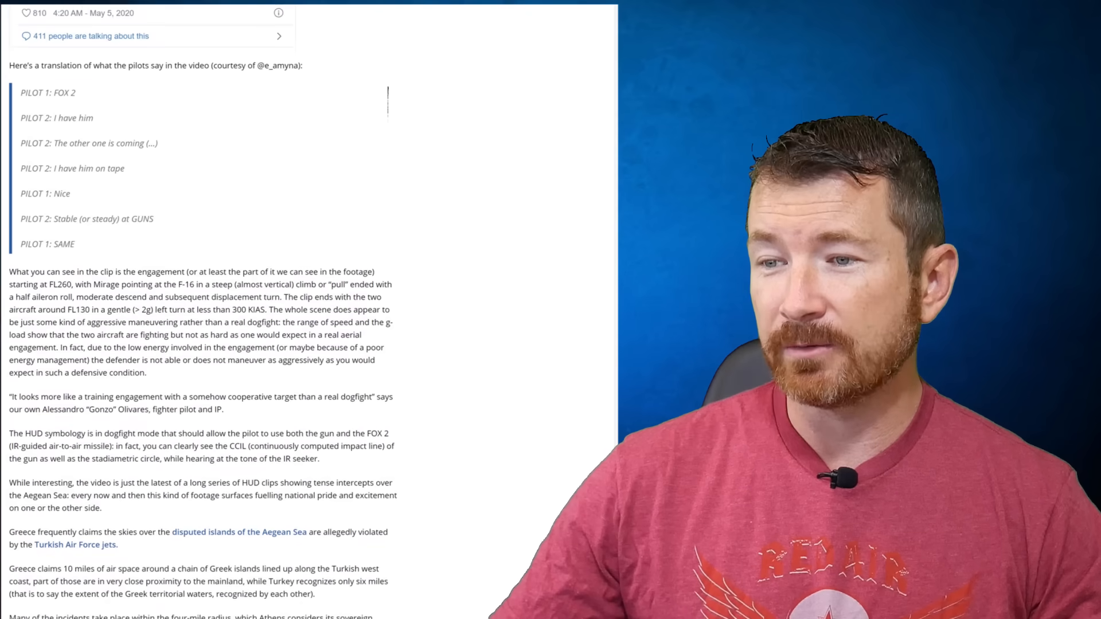
scroll("down", 3)
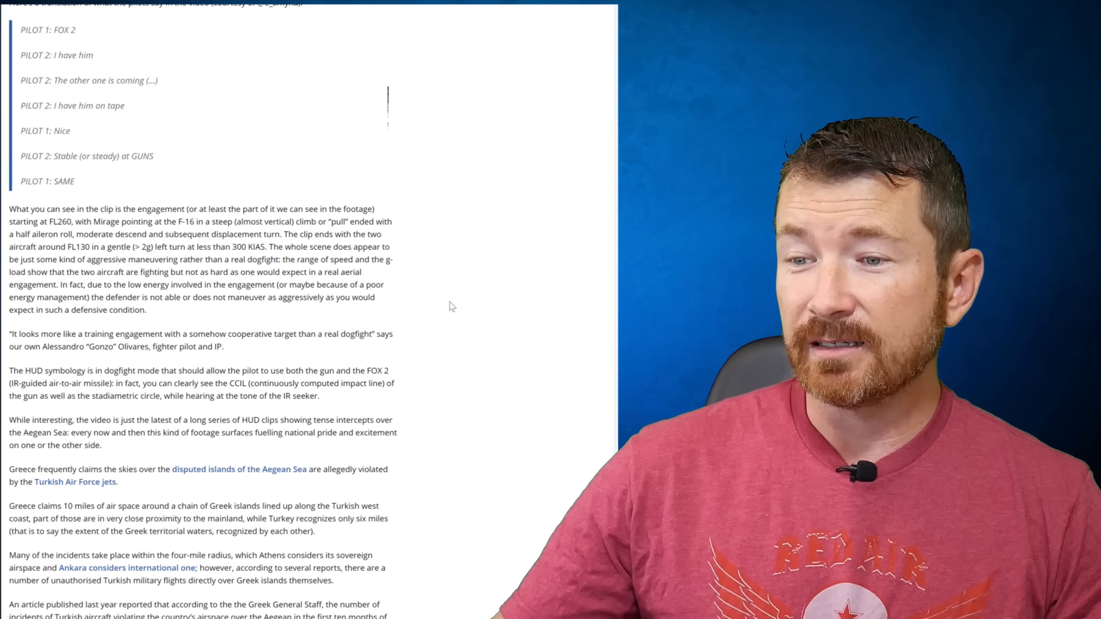
scroll("down", 3)
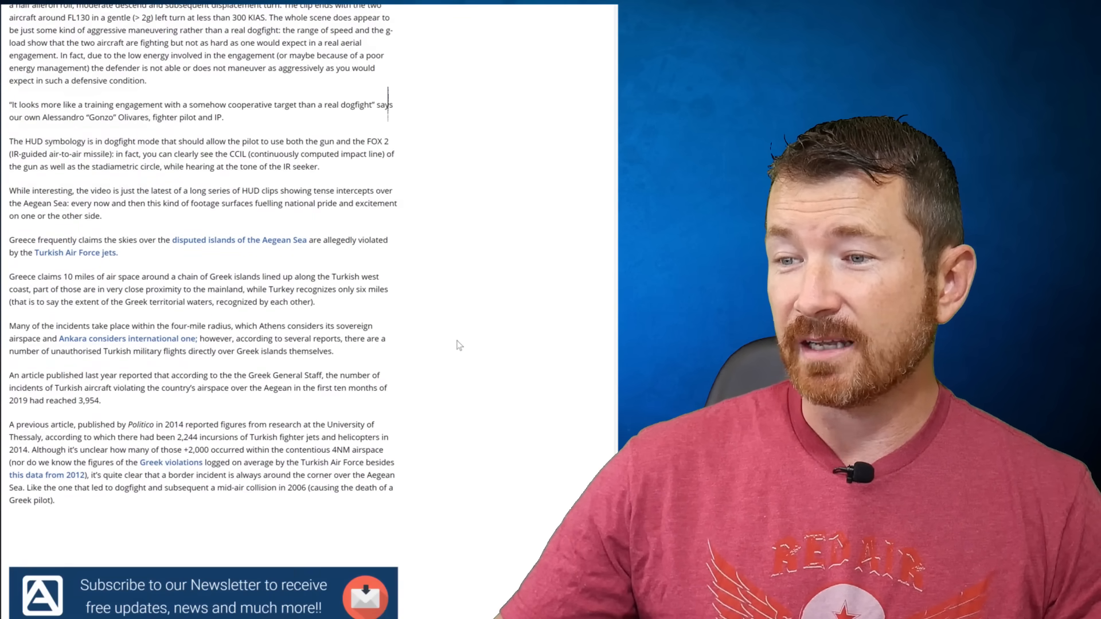
scroll("down", 3)
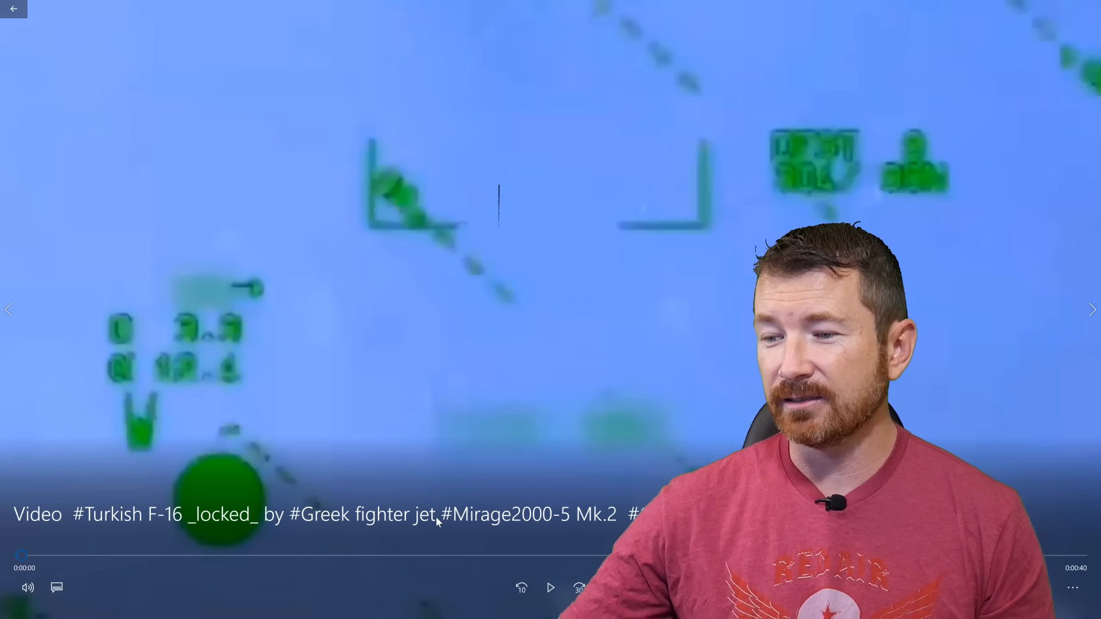
Start the 39-second HUD clip of the Turkish F-16 playing from the beginning
left_click(550, 587)
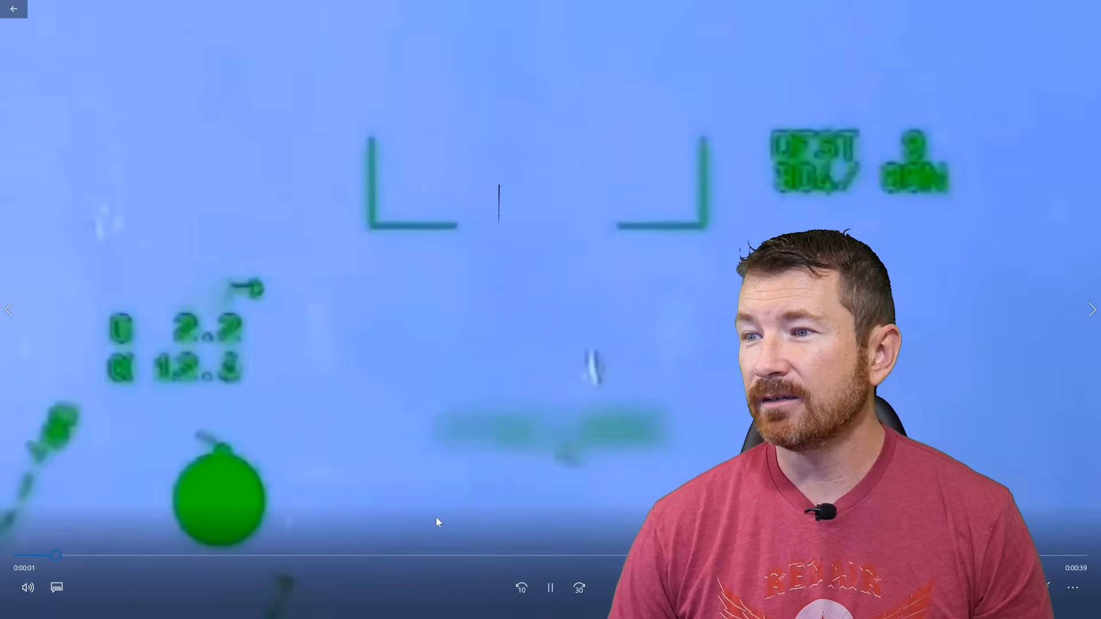